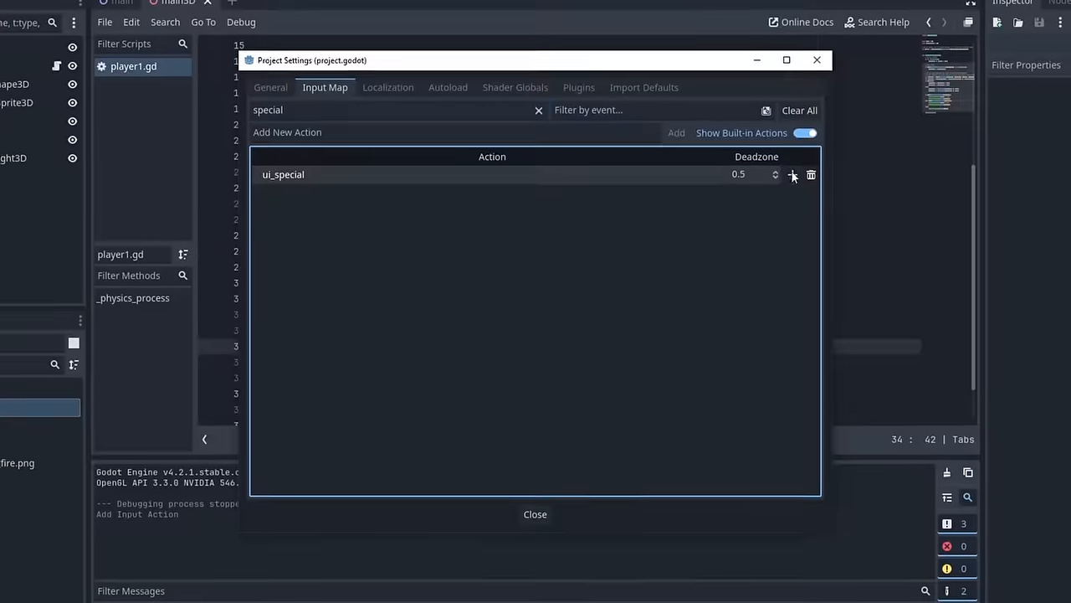
Assign a key to ui_special and add an Input.is_action_pressed("ui_special") check in player1.gd.
{"action": "left_click", "coordinate": [535, 514]}
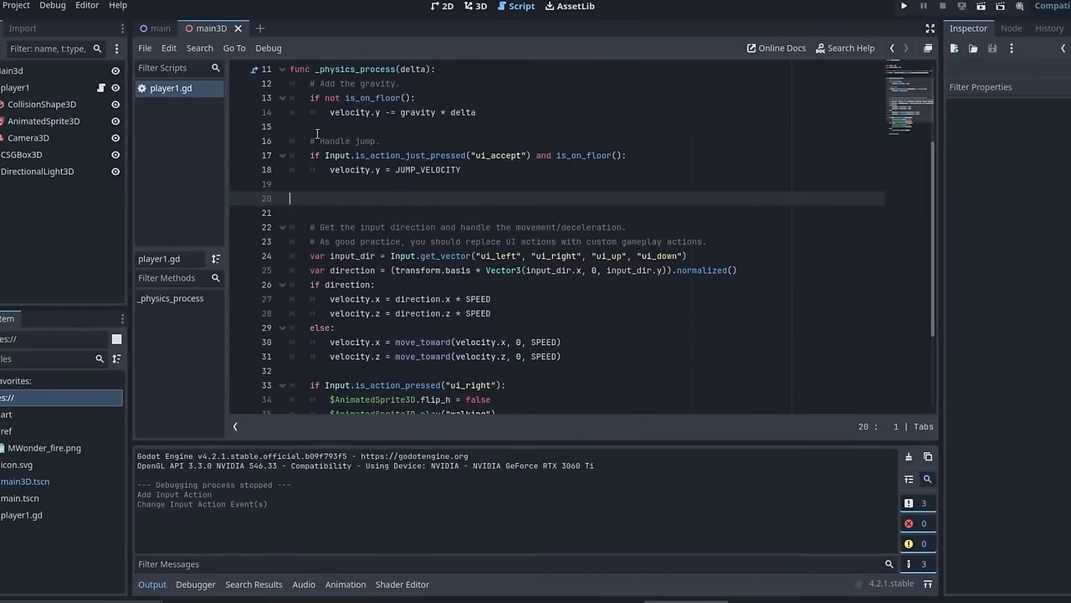
{"action": "type", "text": "if Input.is_action_pressed(\"ui_special\")"}
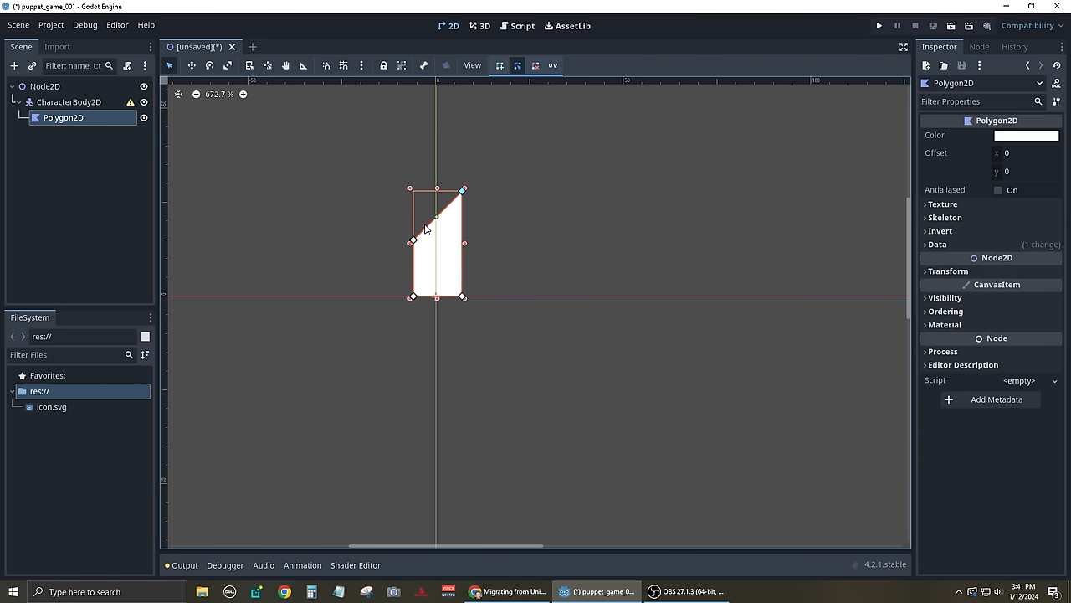
Add Polygon2D and CollisionShape2D children to the CharacterBody2D and fit the collision rectangle.
{"action": "left_click", "coordinate": [15, 65]}
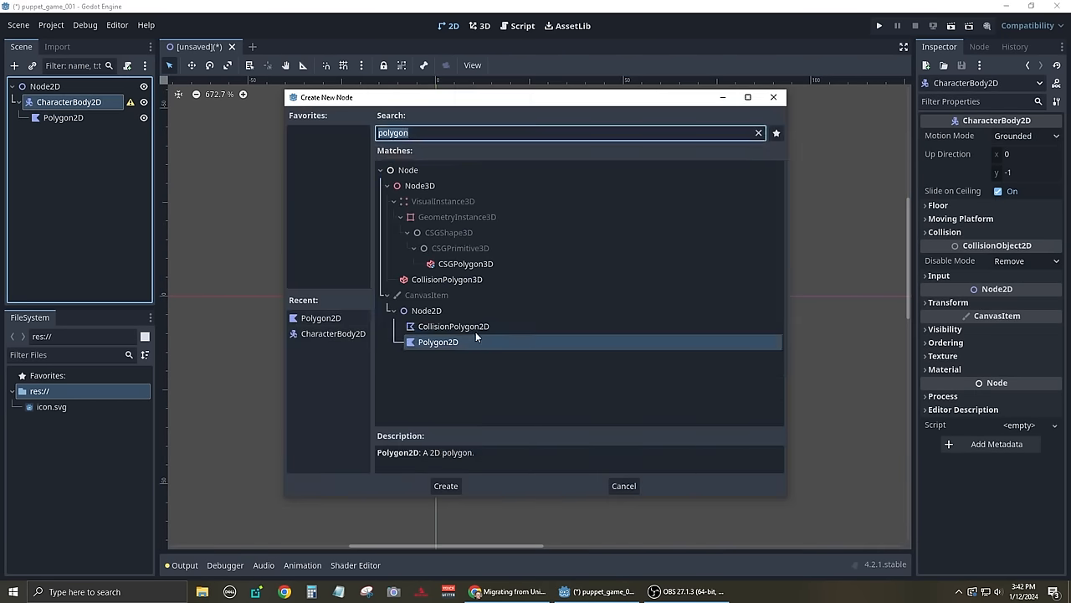
{"action": "left_click", "coordinate": [445, 486]}
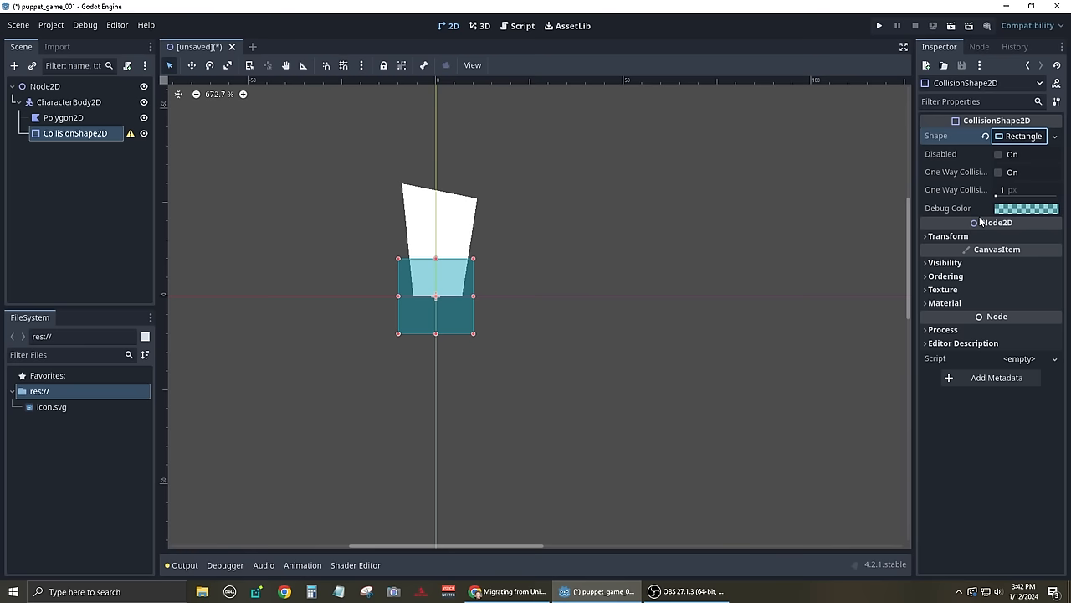
{"action": "left_click_drag", "start_coordinate": [436, 297], "coordinate": [440, 243]}
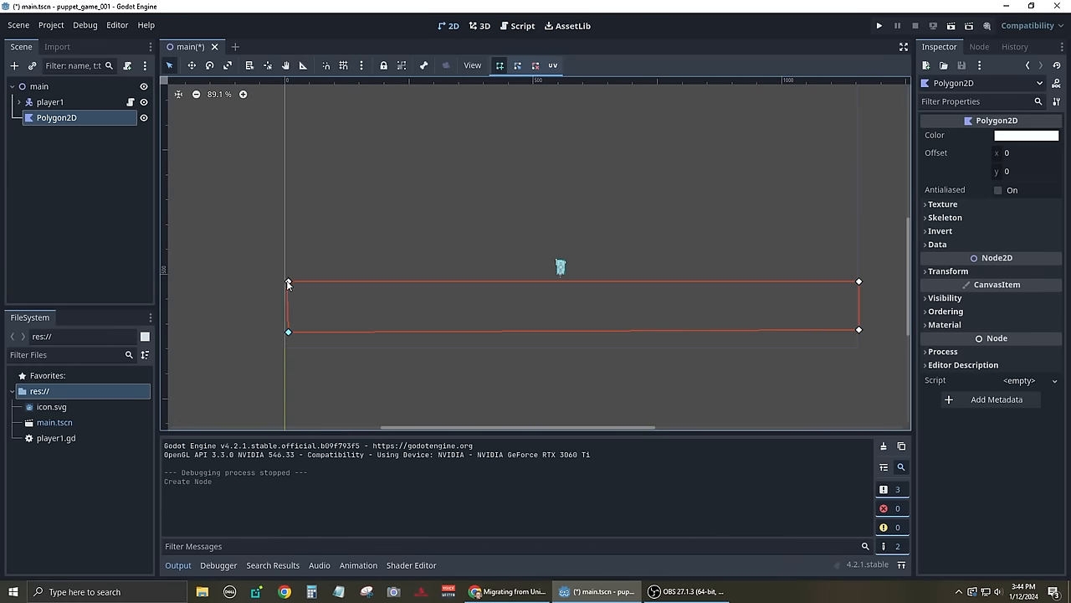
Place the corners of a long Polygon2D ground platform in the main scene.
{"action": "left_click", "coordinate": [879, 25]}
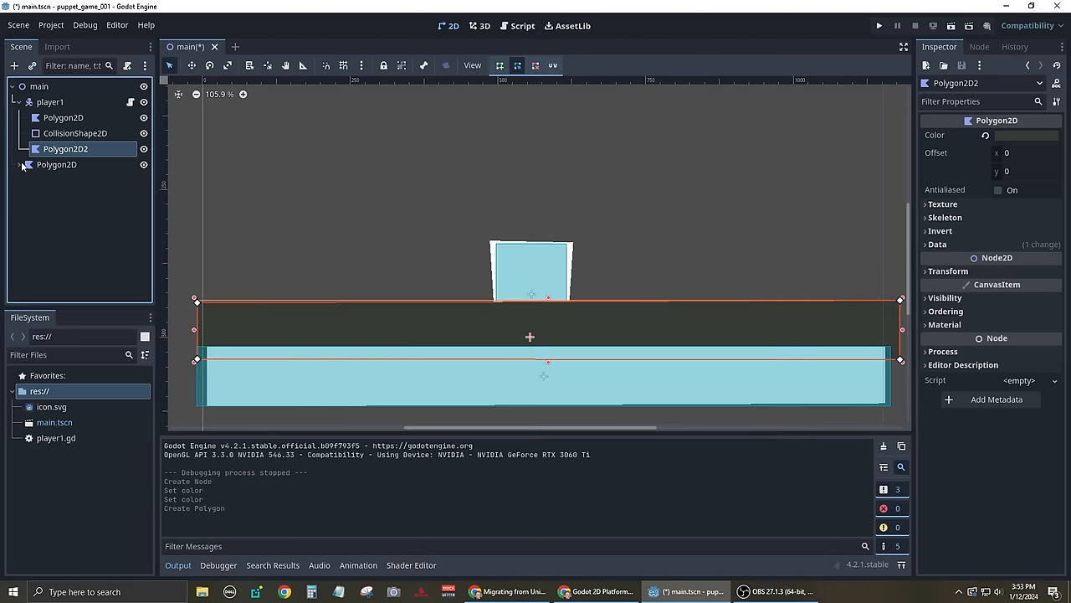
{"action": "left_click", "coordinate": [879, 25]}
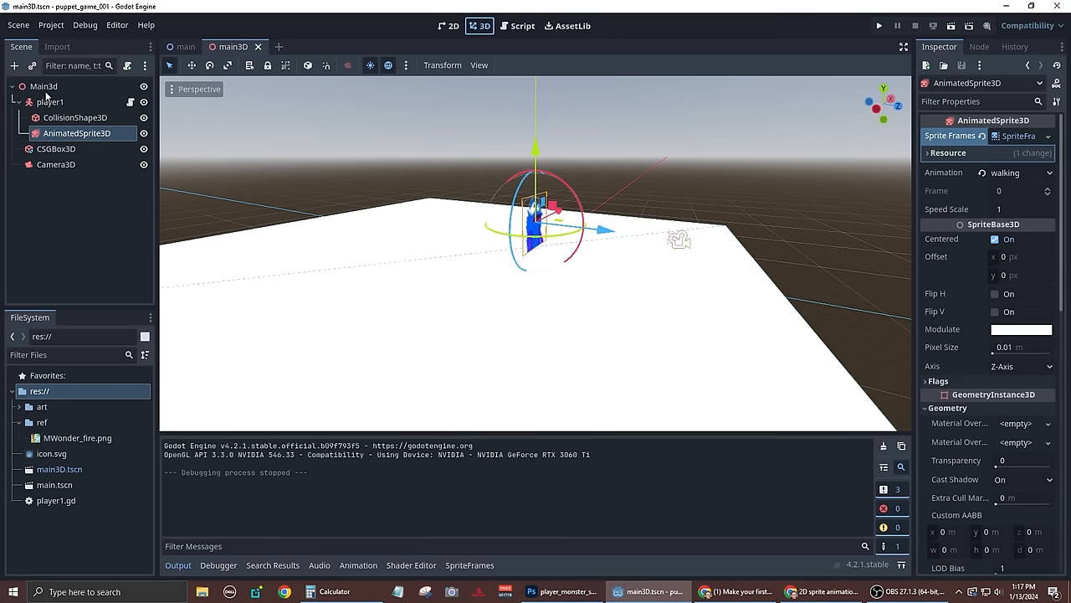
Add a shadow-casting DirectionalLight3D under Main3d and run the lit scene.
{"action": "left_click", "coordinate": [42, 86]}
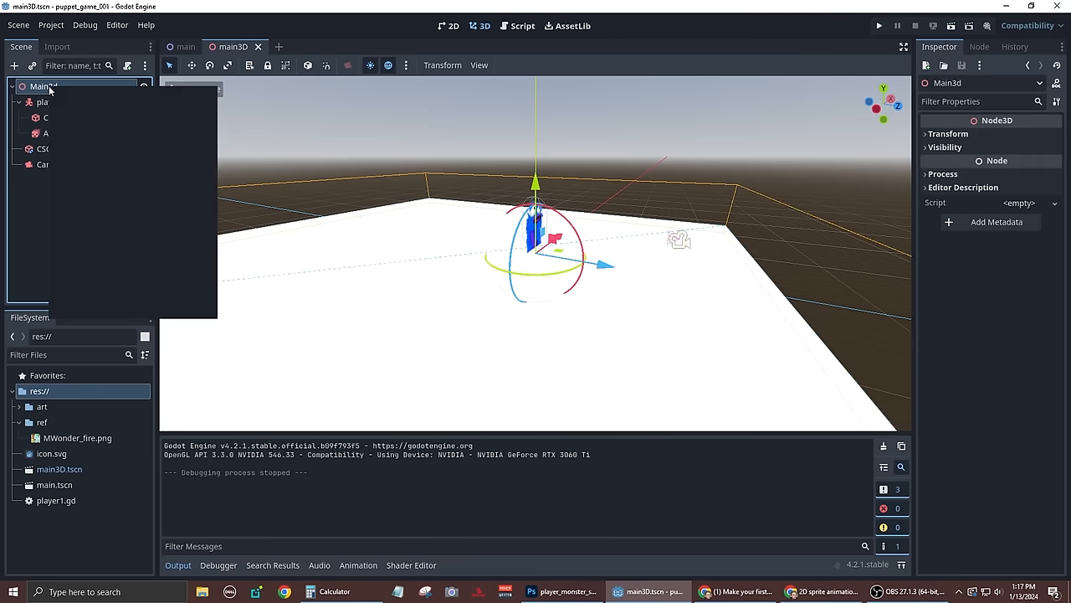
{"action": "right_click", "coordinate": [40, 86]}
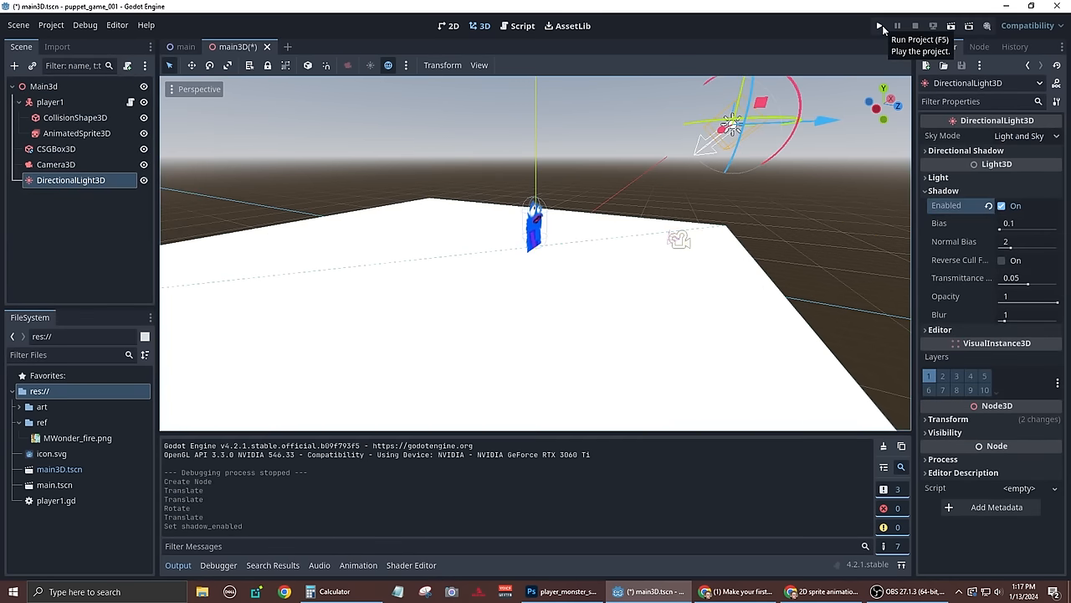
{"action": "left_click", "coordinate": [1028, 314]}
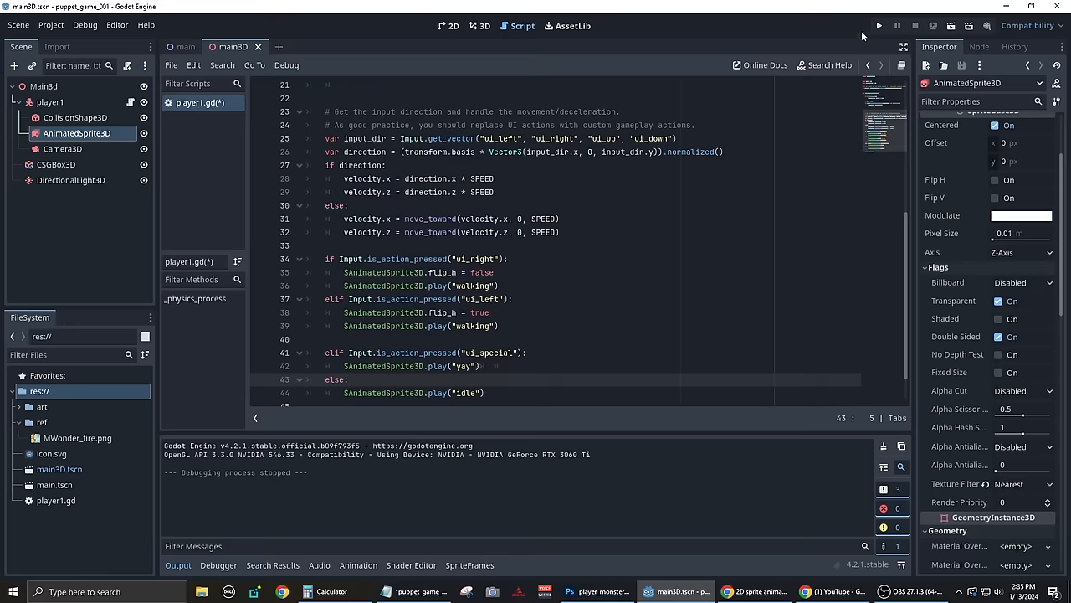
Add an elif ui_special branch playing the "yay" animation and test it in game.
{"action": "left_click", "coordinate": [879, 25]}
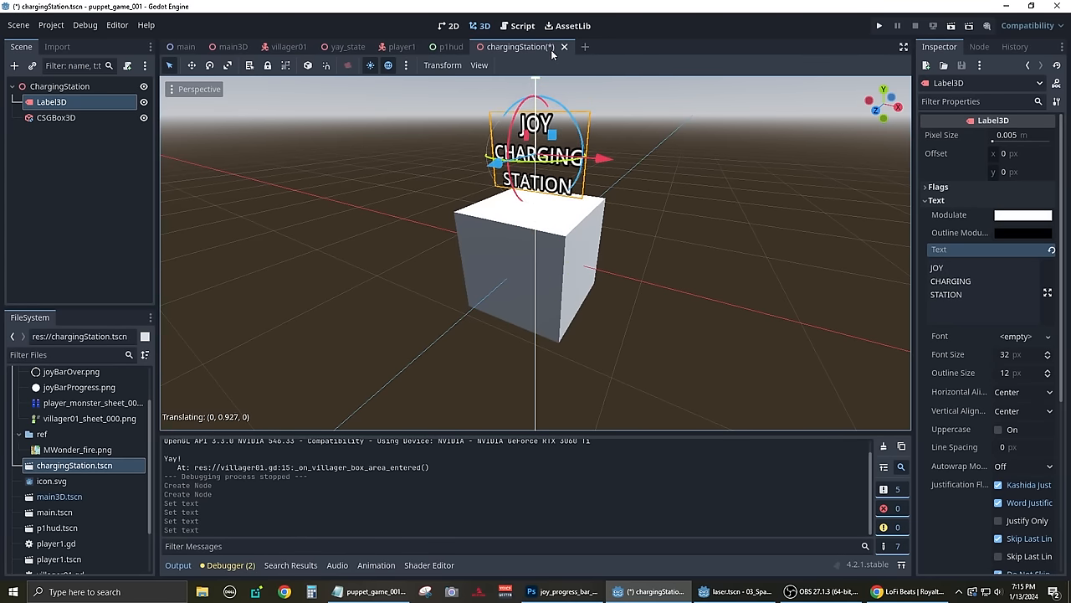
In _on_charge_joy_box_area_entered, add 2 to JoyAmount.joy_amount_num when area.name is hitBox.
{"action": "left_click", "coordinate": [517, 25]}
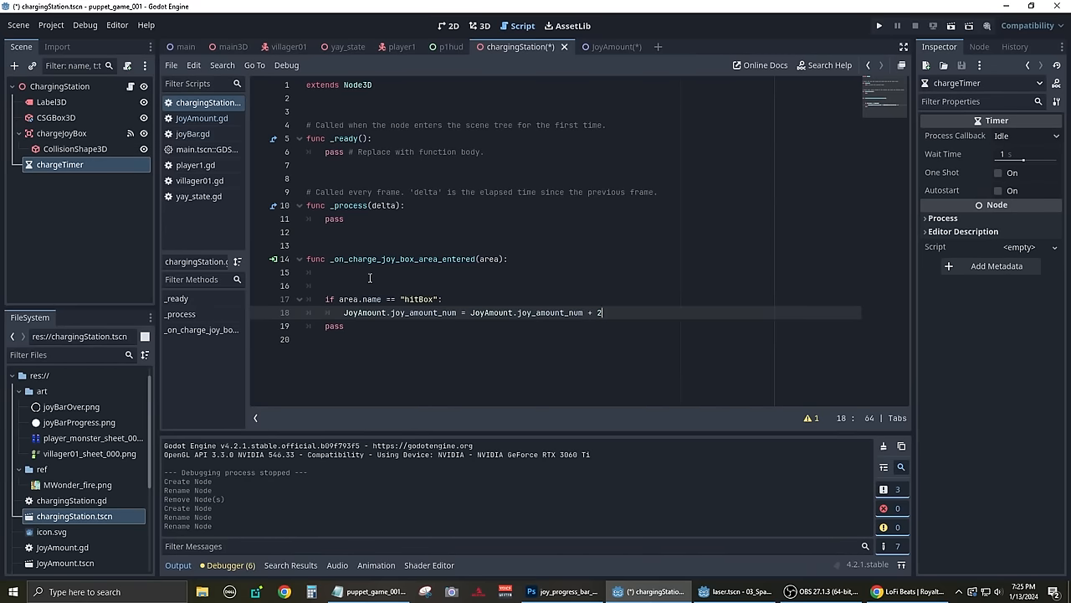
{"action": "left_click", "coordinate": [879, 25]}
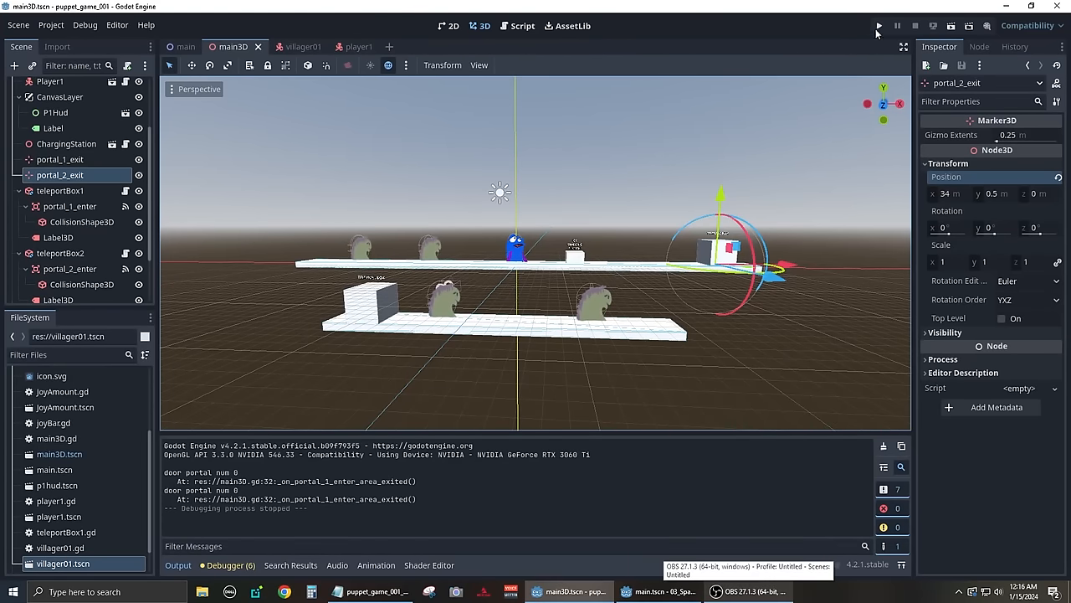
Run the game to try the teleport boxes, then stop it.
{"action": "left_click", "coordinate": [879, 26]}
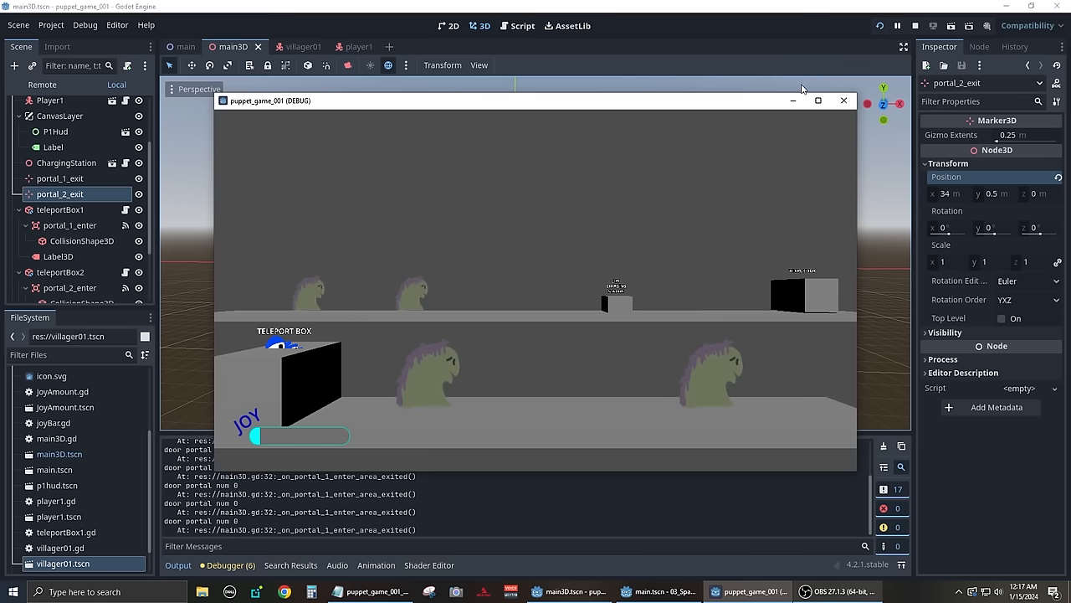
{"action": "left_click", "coordinate": [844, 101]}
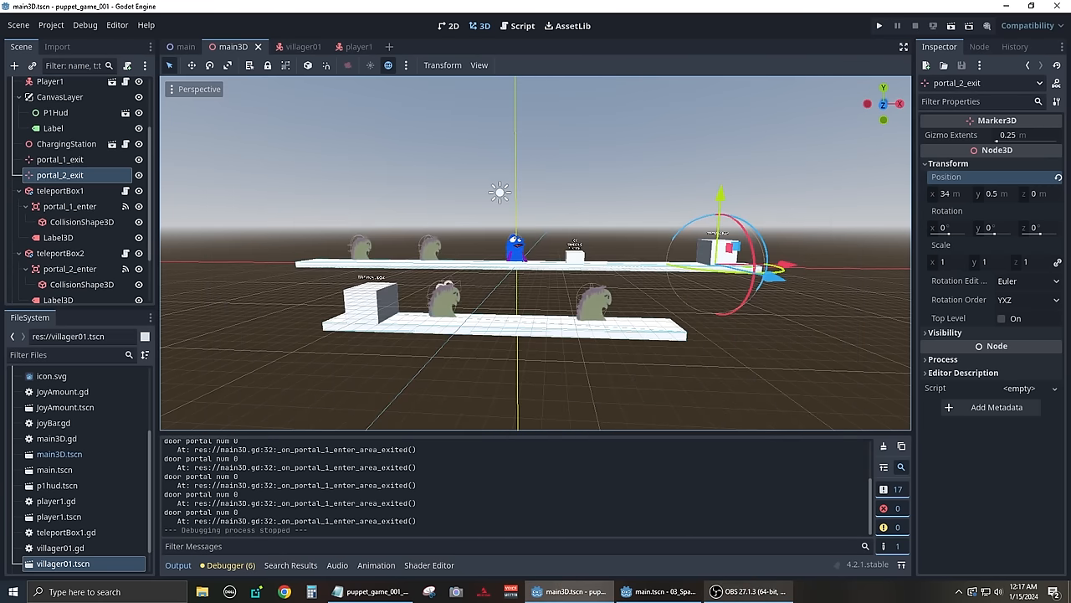
Make main3D.gd portal handlers start one-shot portal timers on hitBox entry and test again.
{"action": "left_click", "coordinate": [518, 26]}
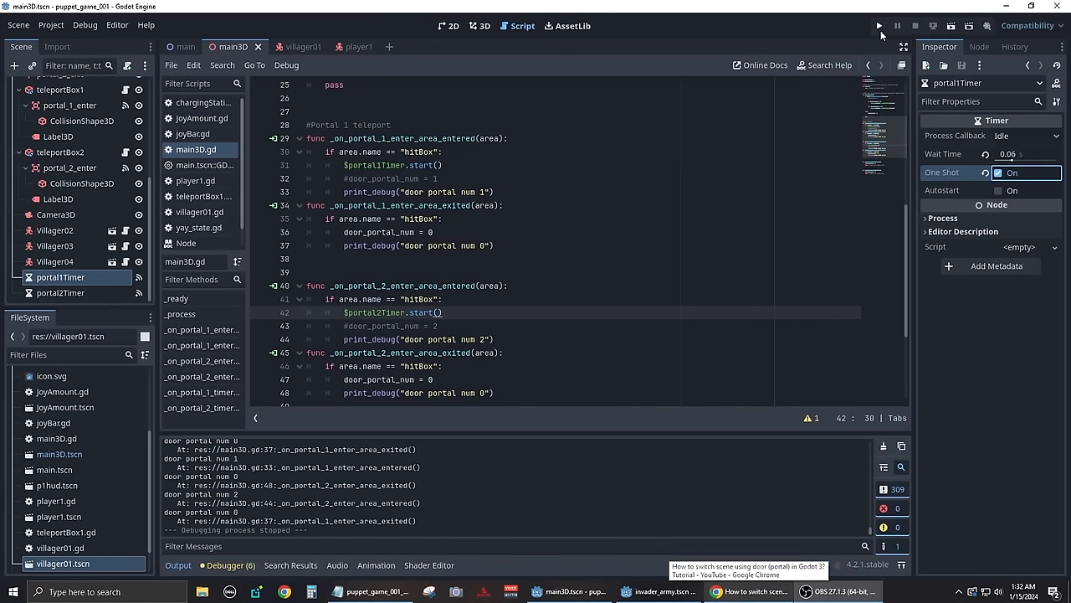
{"action": "left_click", "coordinate": [878, 25]}
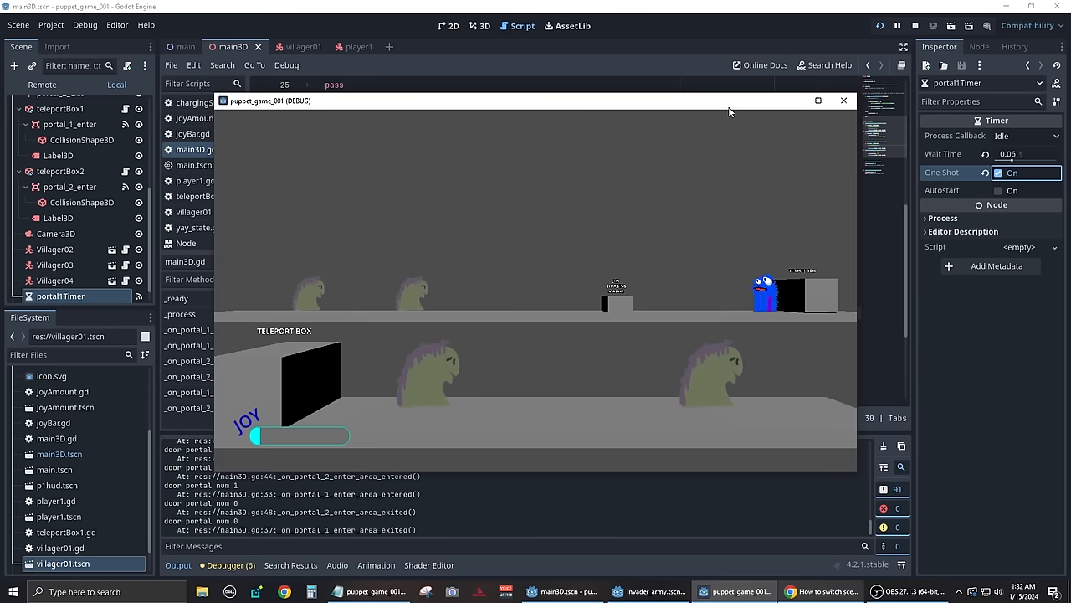
{"action": "left_click", "coordinate": [842, 101]}
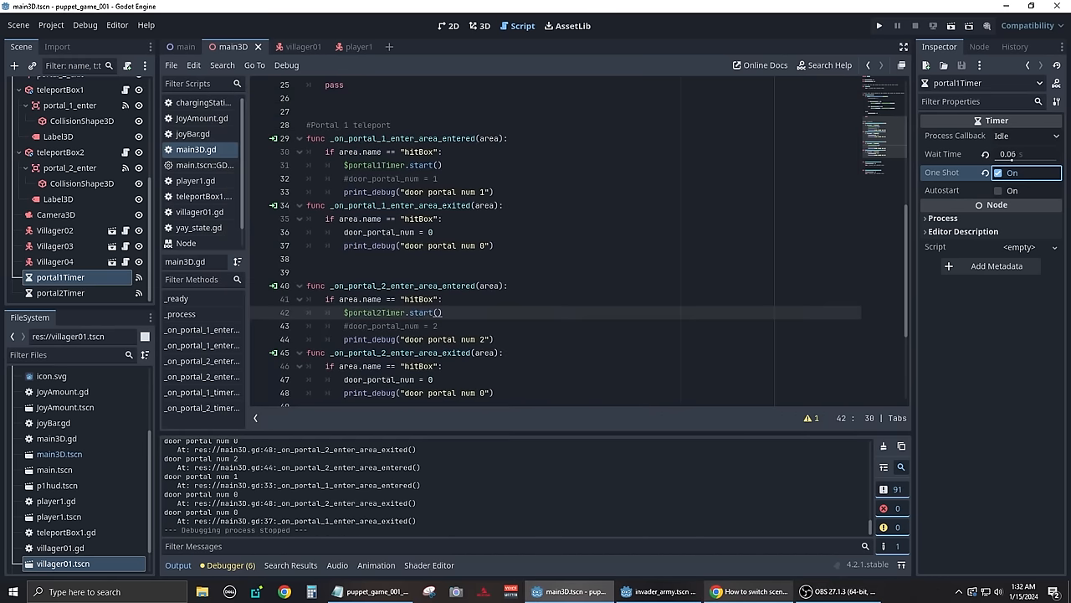
Paint the monster's brows and yellow teeth on new layers and toggle a layer group.
{"action": "left_click", "coordinate": [396, 592]}
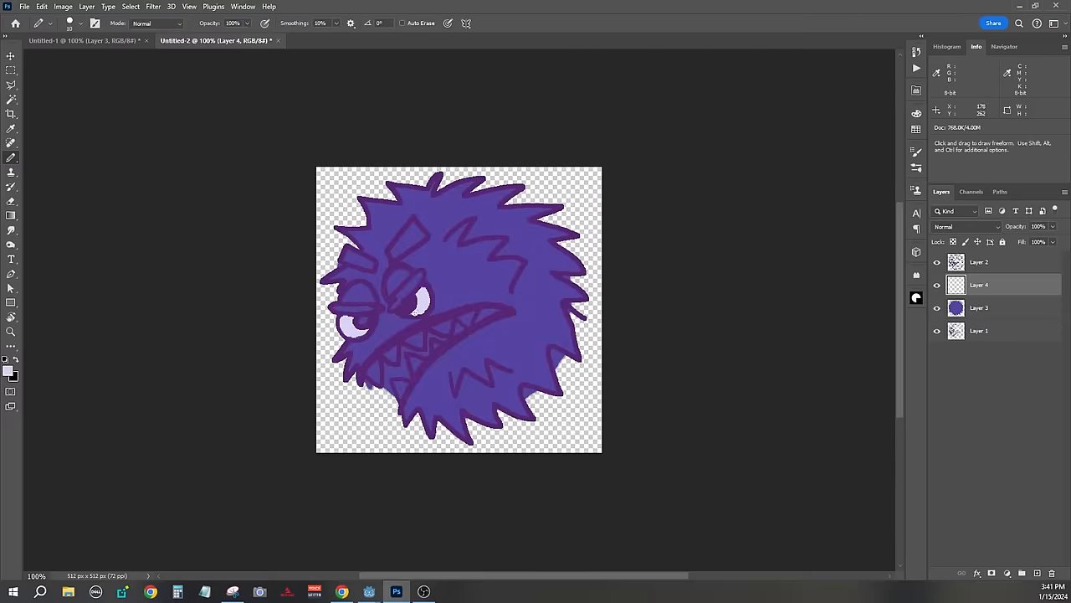
{"action": "left_click", "coordinate": [230, 40]}
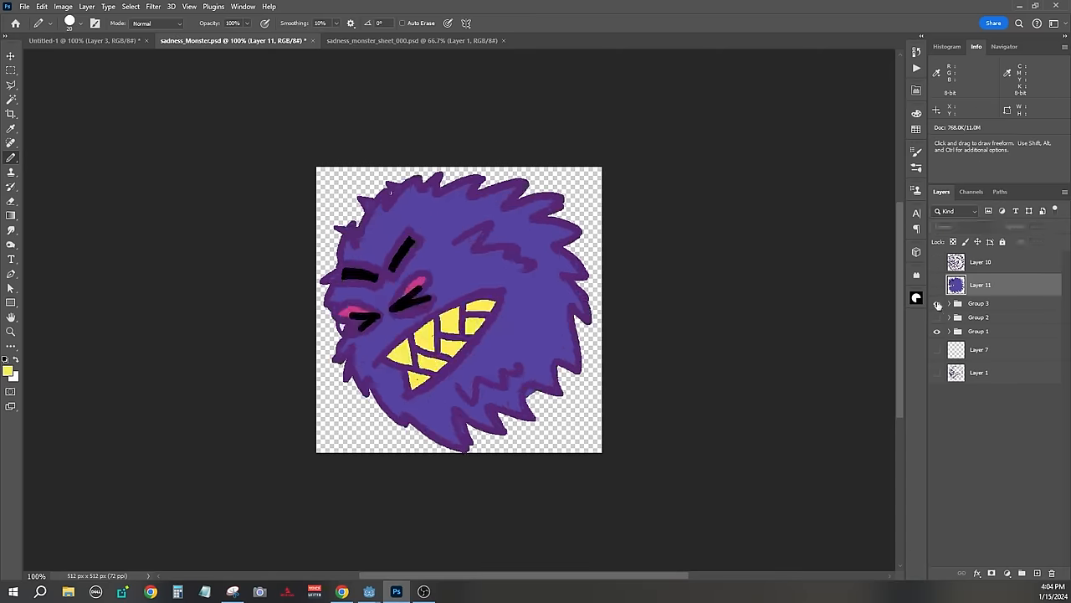
{"action": "left_click", "coordinate": [568, 592]}
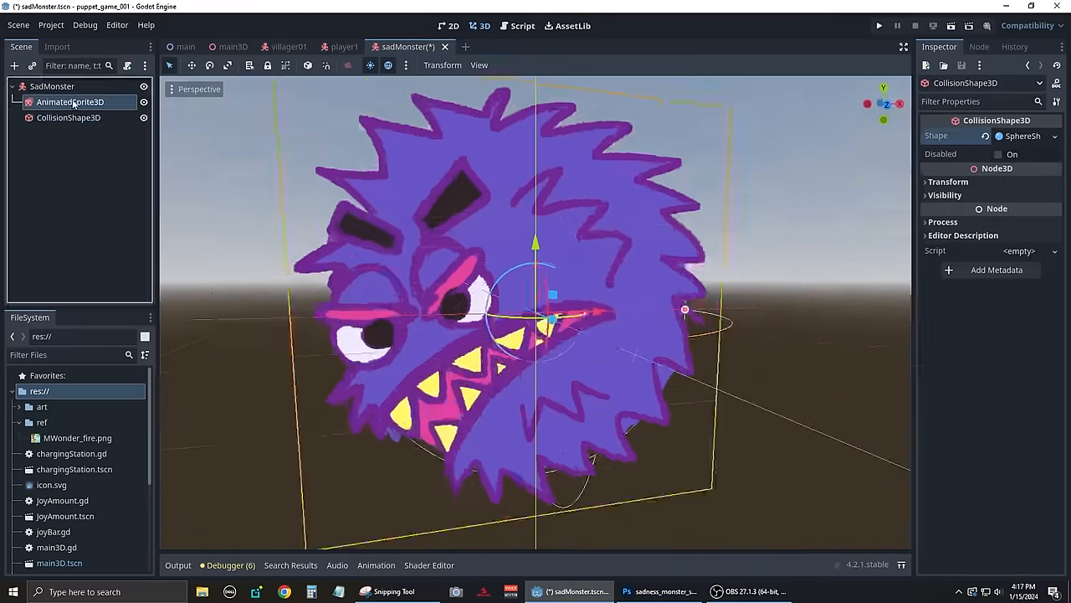
Select the SadMonster AnimatedSprite3D to assign the monster frames and sphere collision.
{"action": "left_click", "coordinate": [878, 25]}
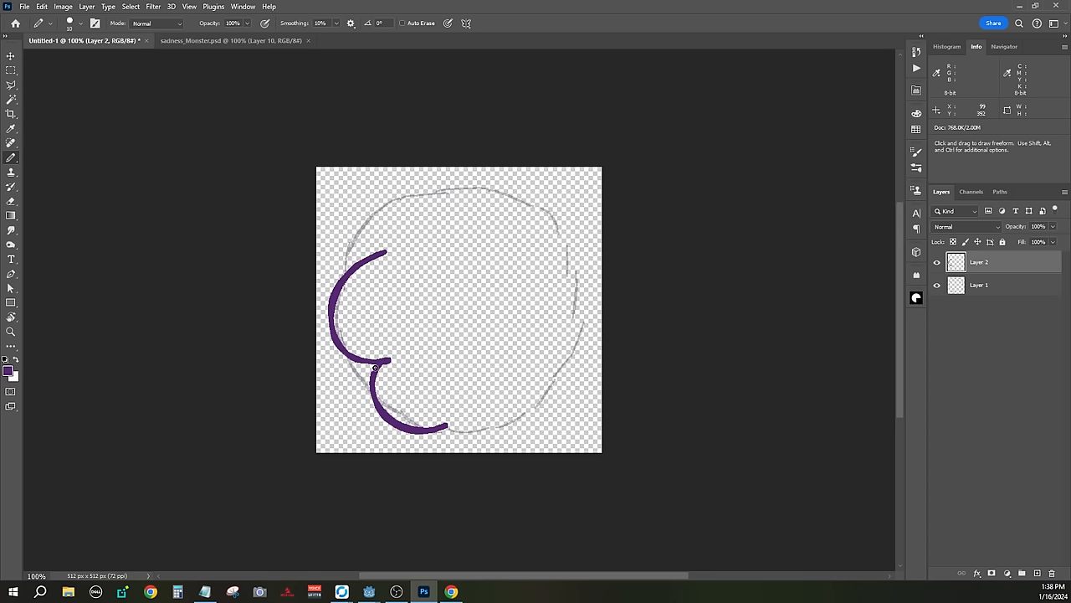
Trace another purple cloud curve on Layer 2 over the Layer 1 sketch.
{"action": "left_click_drag", "start_coordinate": [385, 251], "coordinate": [447, 411]}
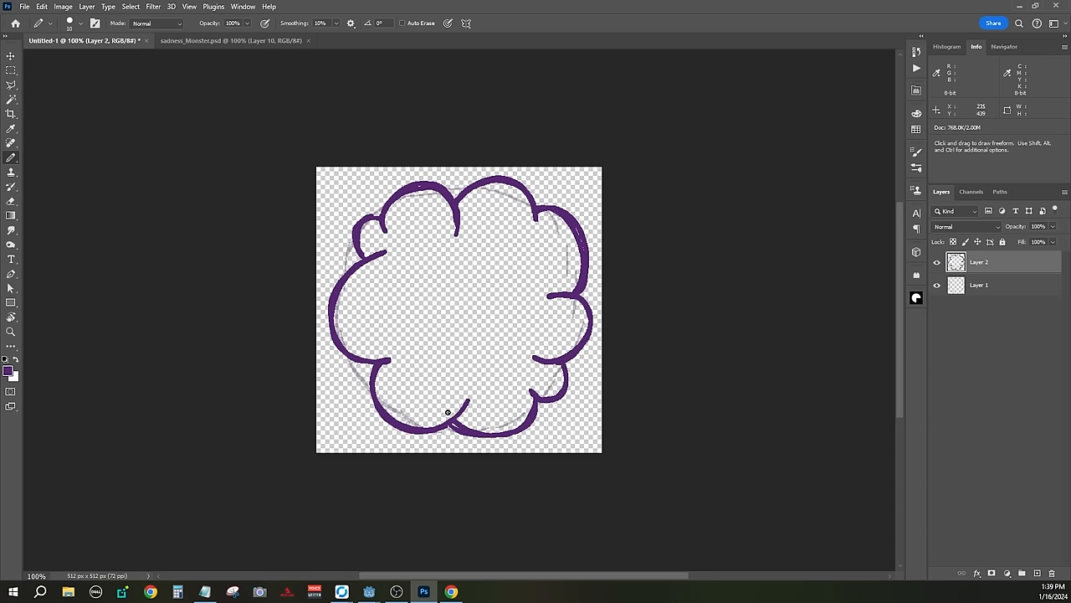
{"action": "left_click", "coordinate": [733, 592]}
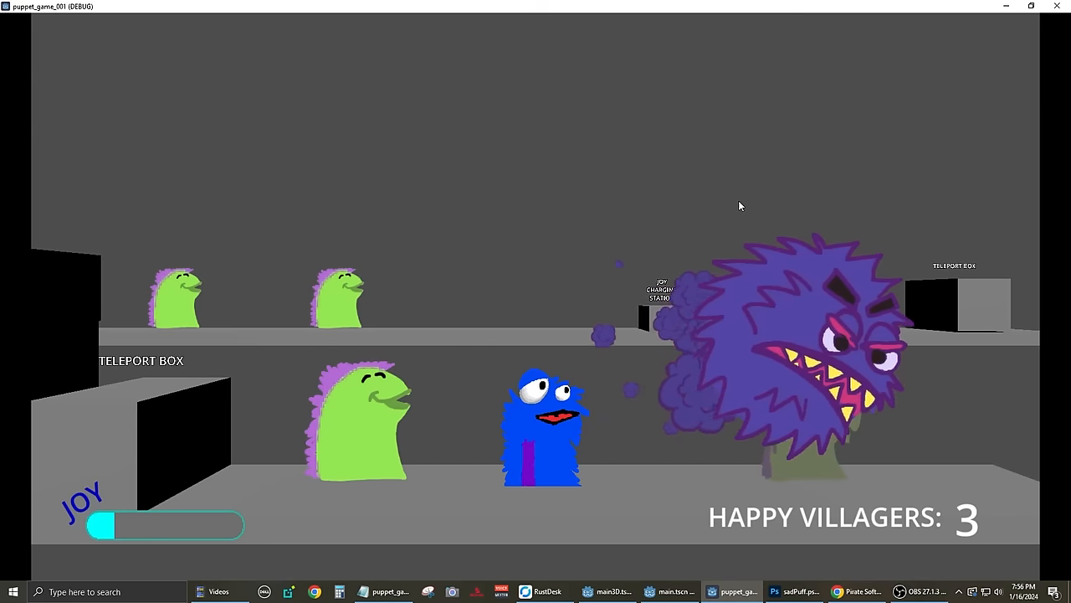
{"action": "left_click", "coordinate": [881, 24]}
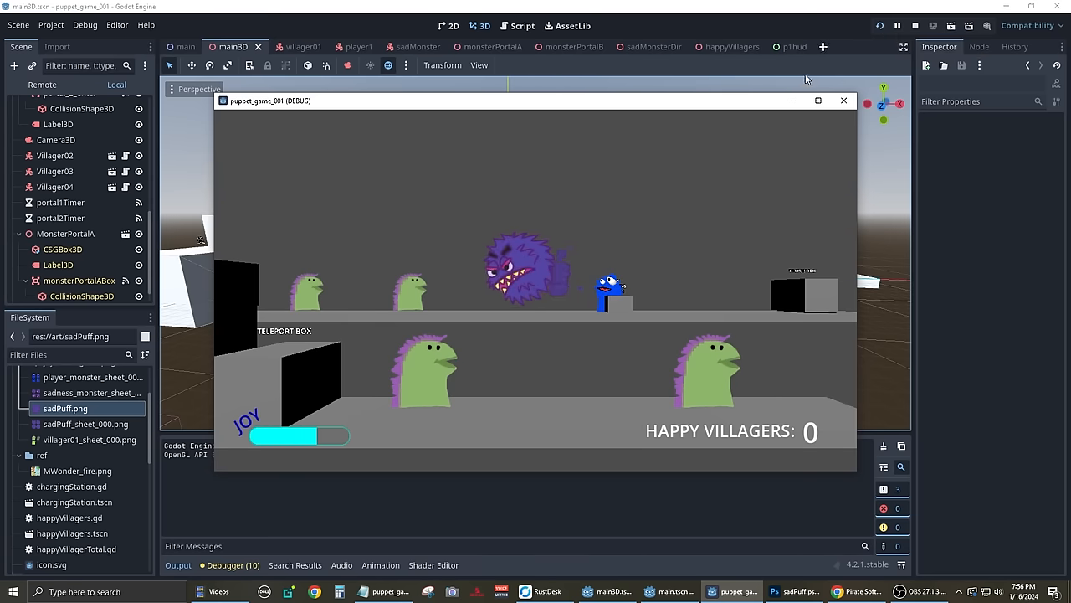
{"action": "left_click", "coordinate": [818, 100]}
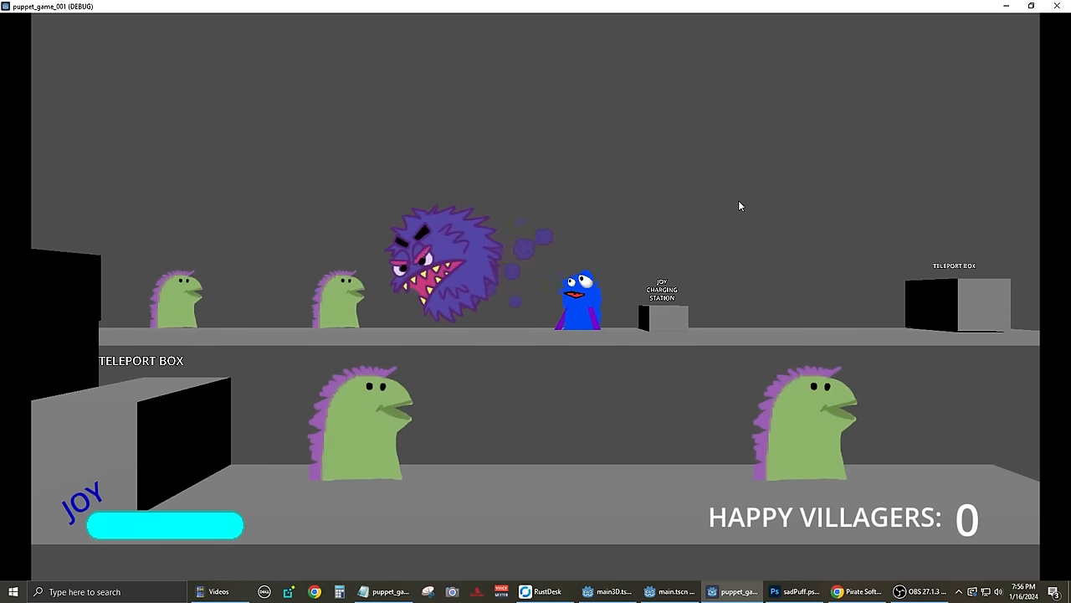